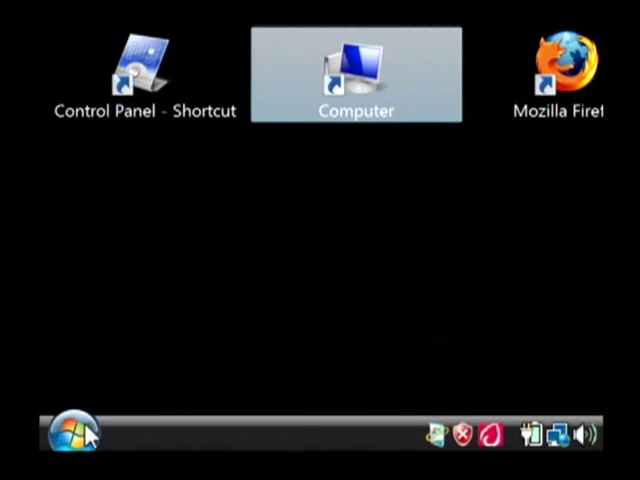
Open the Start menu's All Programs list to find Microsoft Office Excel
click(68, 420)
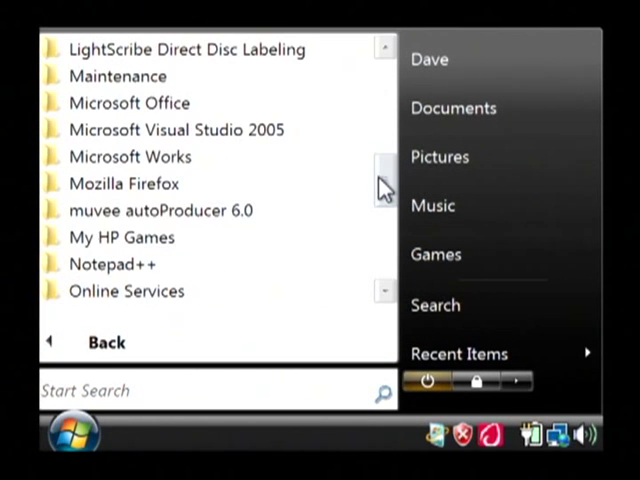
mouse_move(130, 102)
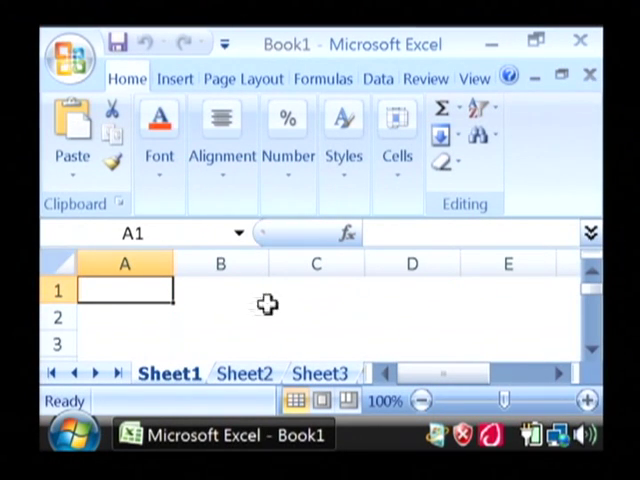
mouse_move(300, 304)
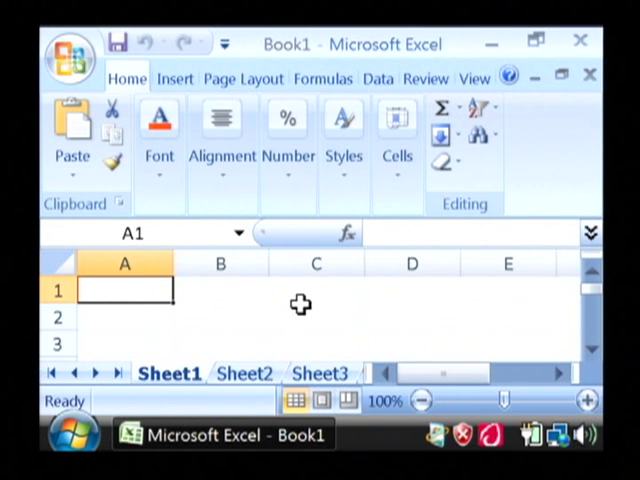
Enter the Employees and Sales headings with sales values 110, 175 and 25
text(Employ)
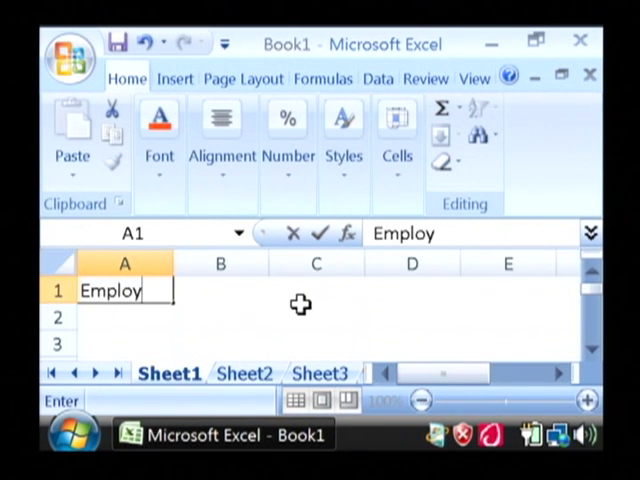
text(Sa;es)
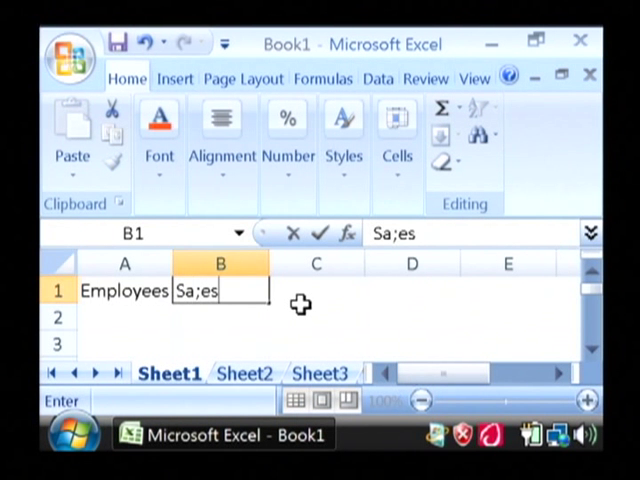
text(Sales)
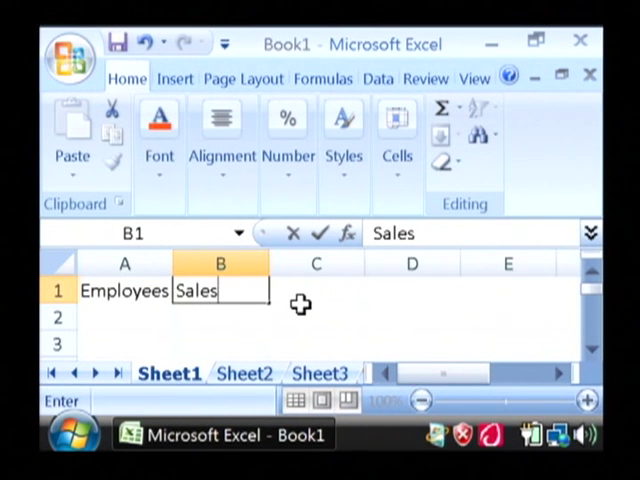
key(enter)
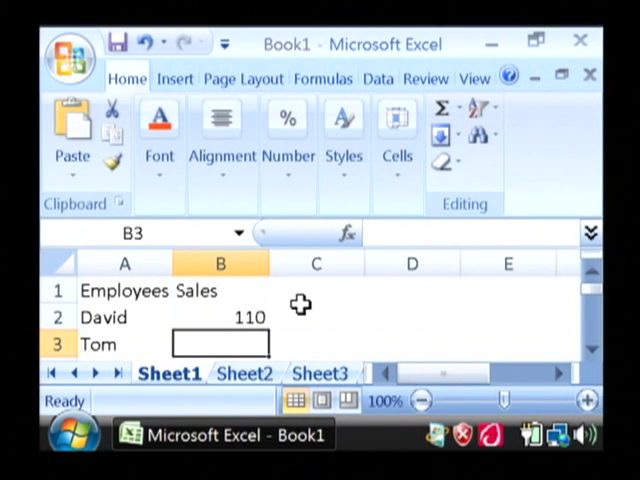
text(175)
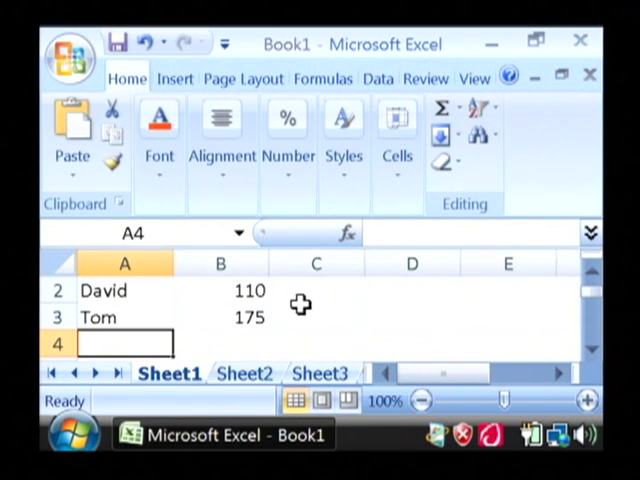
text(25)
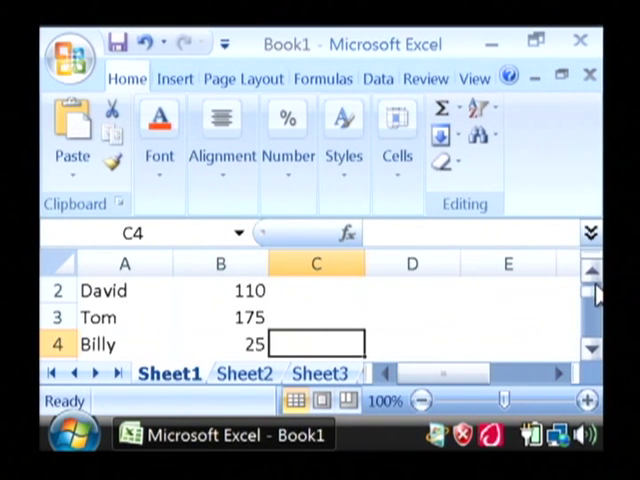
Insert a 2-D clustered column chart from the Employees and Sales data in A1:B4
click(591, 271)
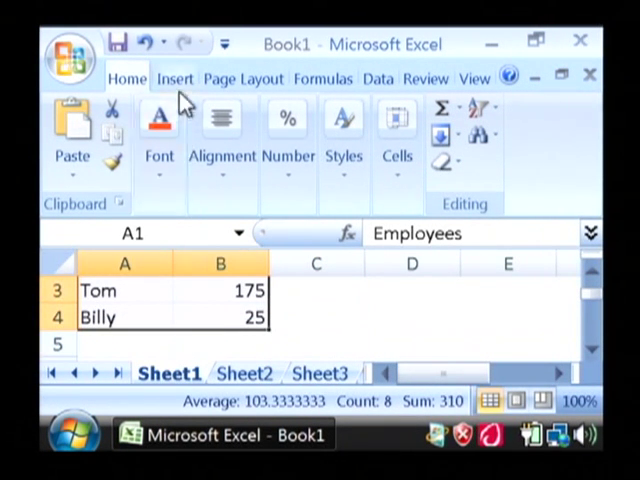
click(175, 78)
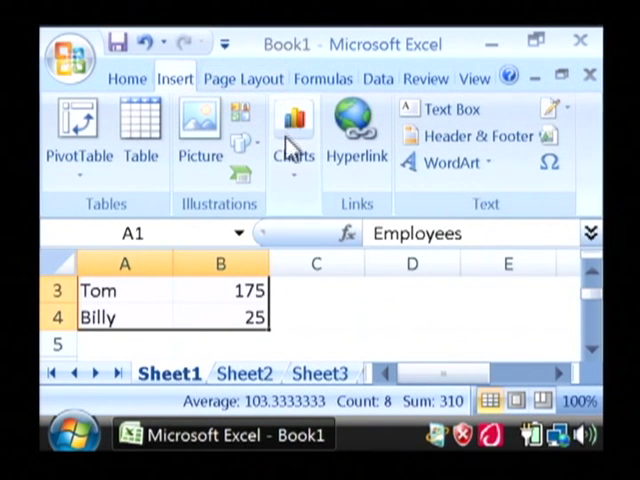
click(293, 130)
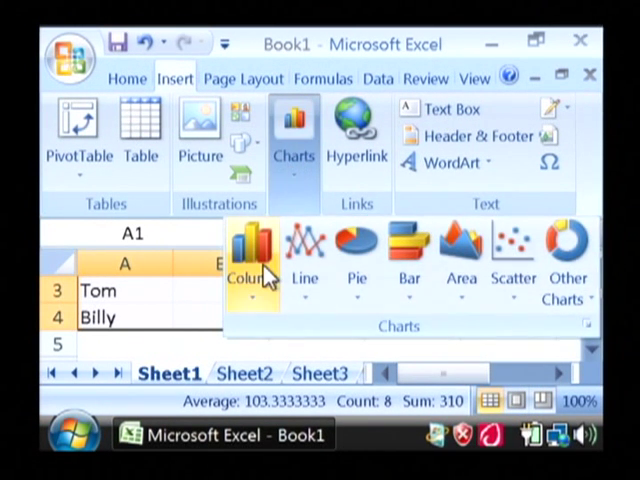
click(253, 260)
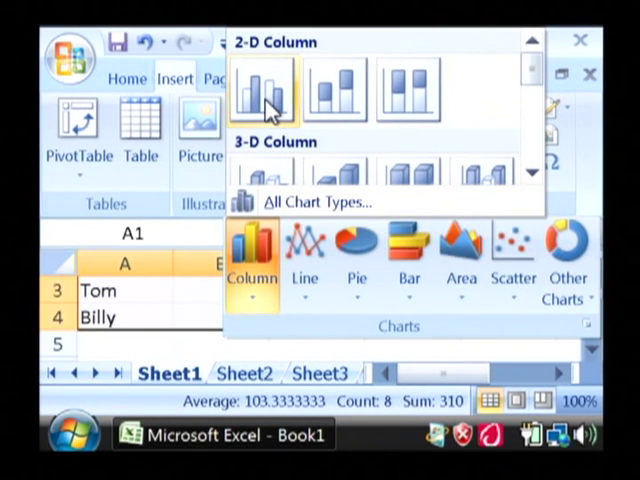
click(261, 90)
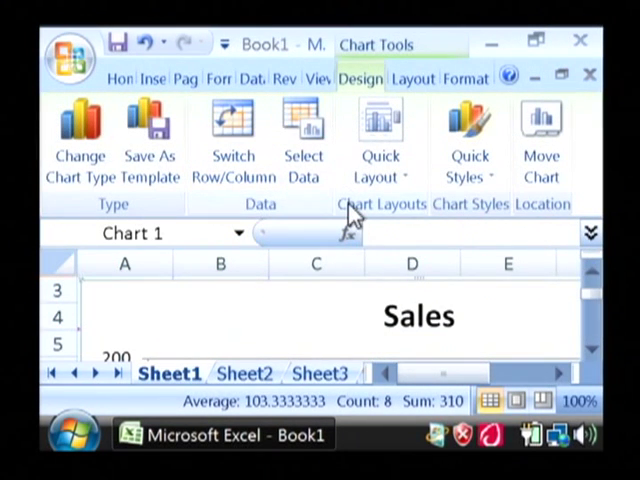
mouse_move(540, 300)
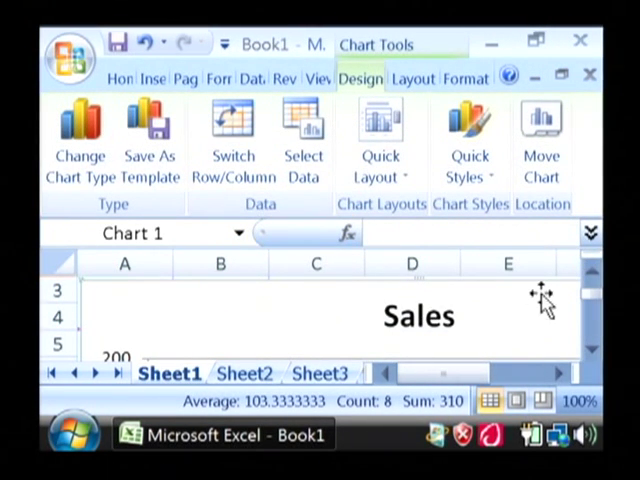
Scroll down in Paint to view the pasted Sales column chart
scroll(down, 3)
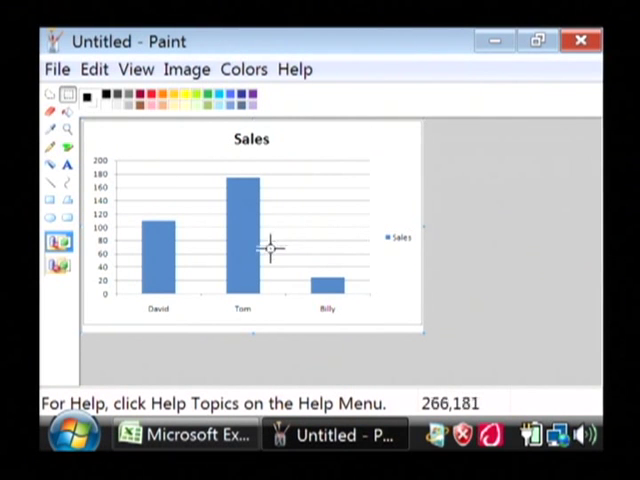
click(183, 434)
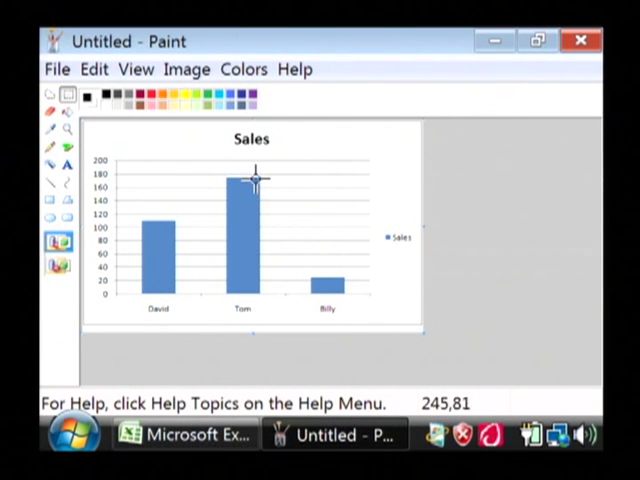
mouse_move(255, 218)
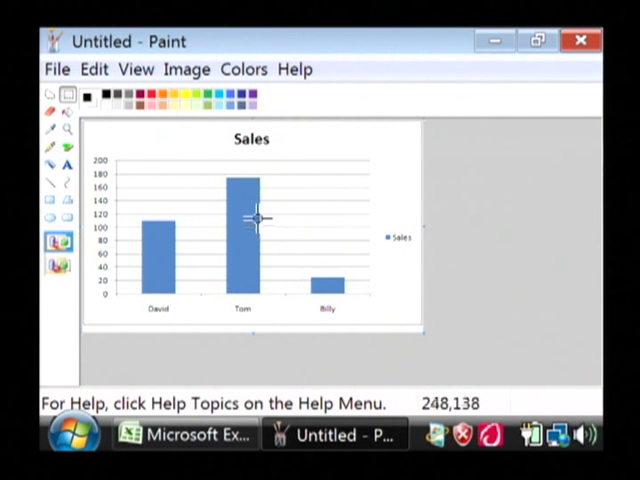